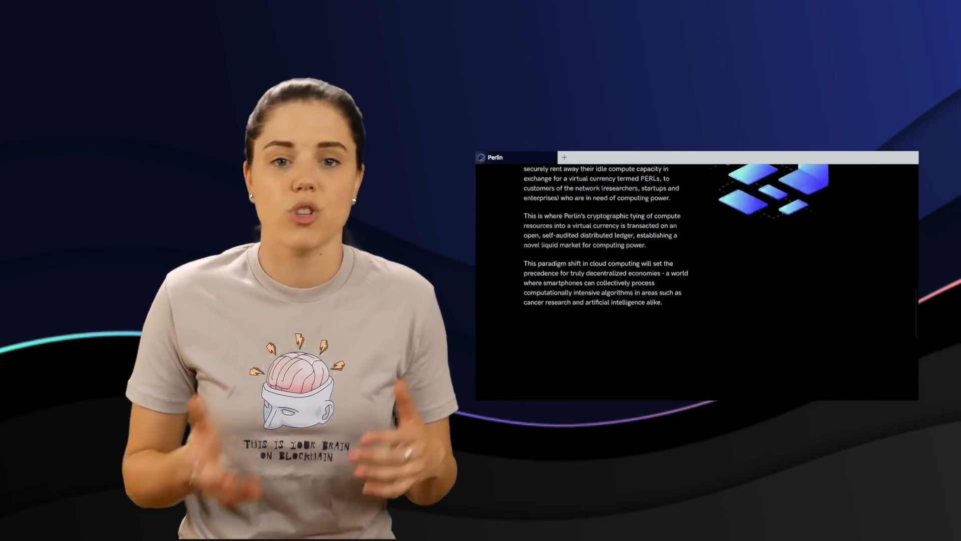
pyautogui.scroll(-3)
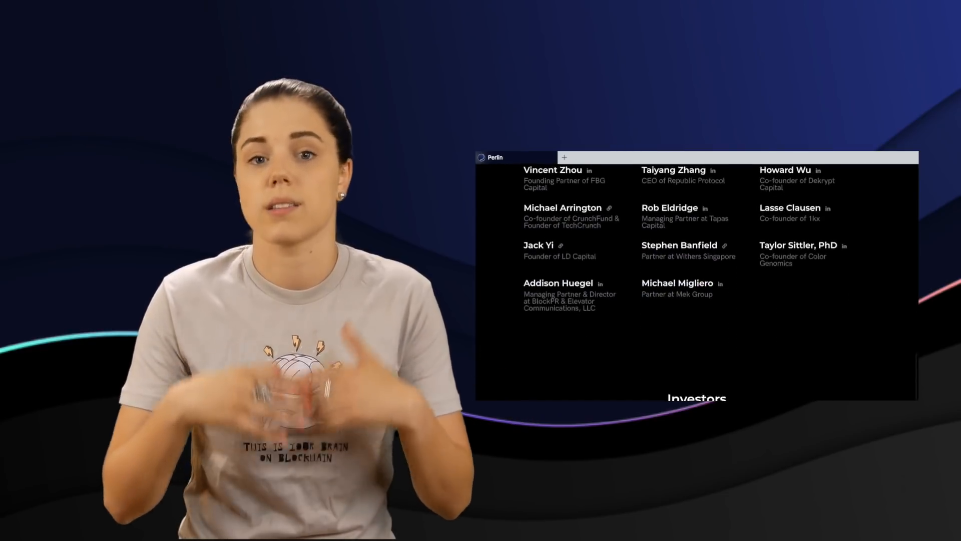
pyautogui.click(551, 170)
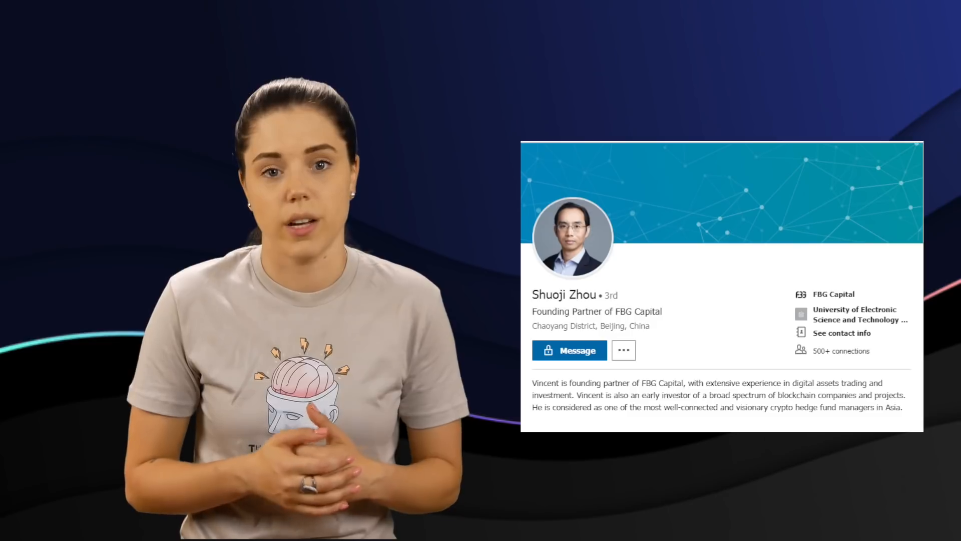